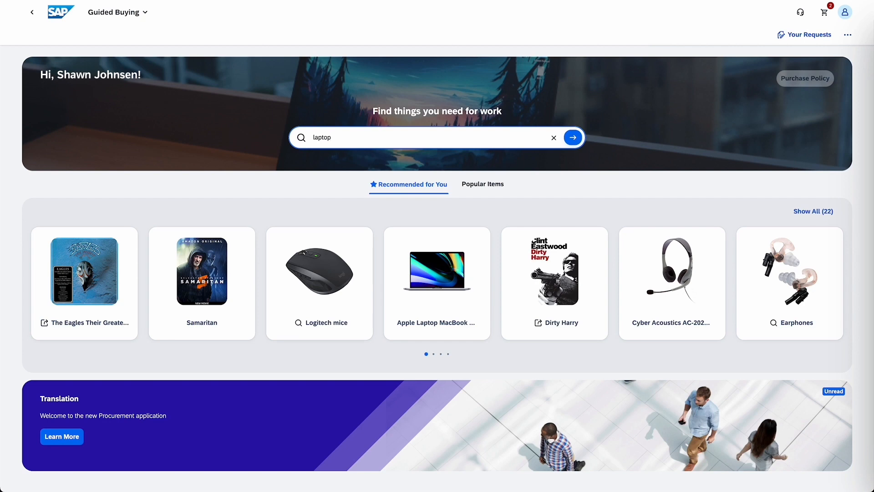
Step: Search for 'laptop' and add the Lenovo IdeaPad 5 to the cart
{"action": "left_click", "coordinate": [573, 137]}
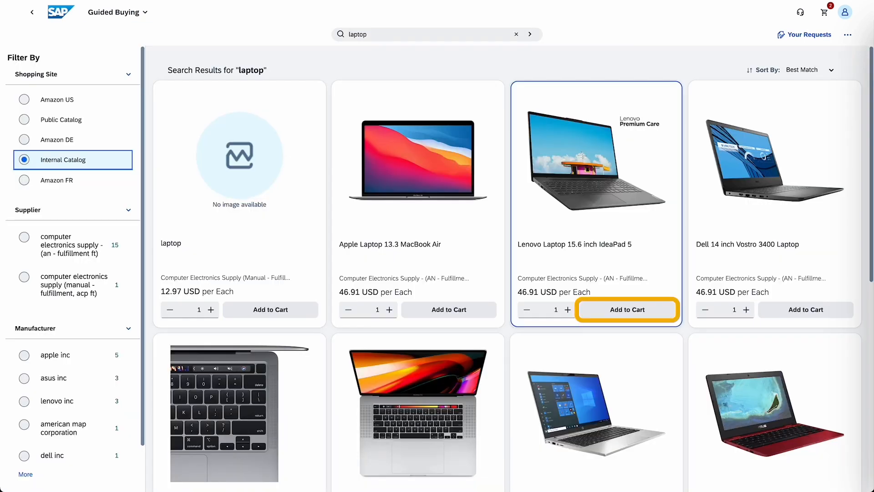
{"action": "left_click", "coordinate": [626, 310]}
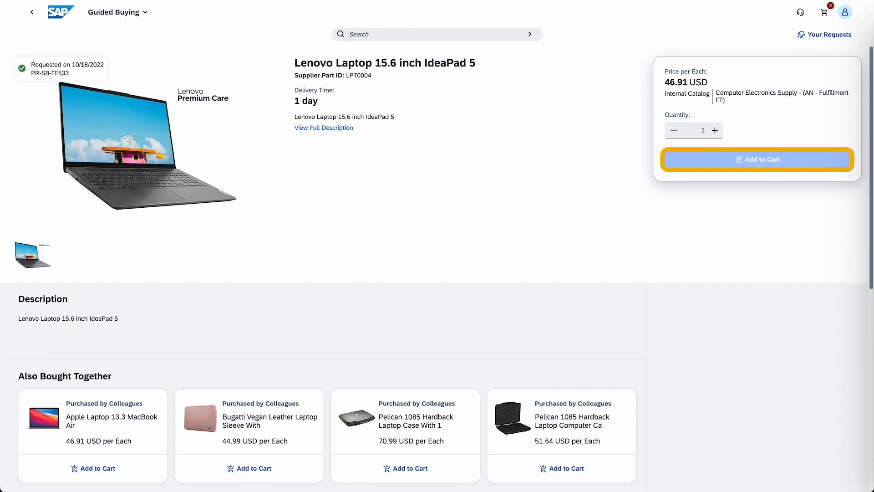
{"action": "left_click", "coordinate": [756, 159]}
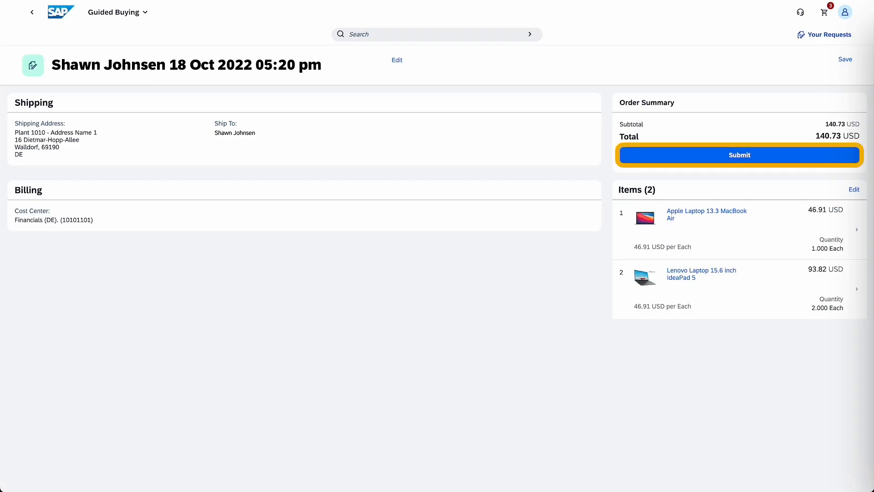
Step: Submit the purchase request for approval and view the submitted request's details
{"action": "left_click", "coordinate": [738, 154]}
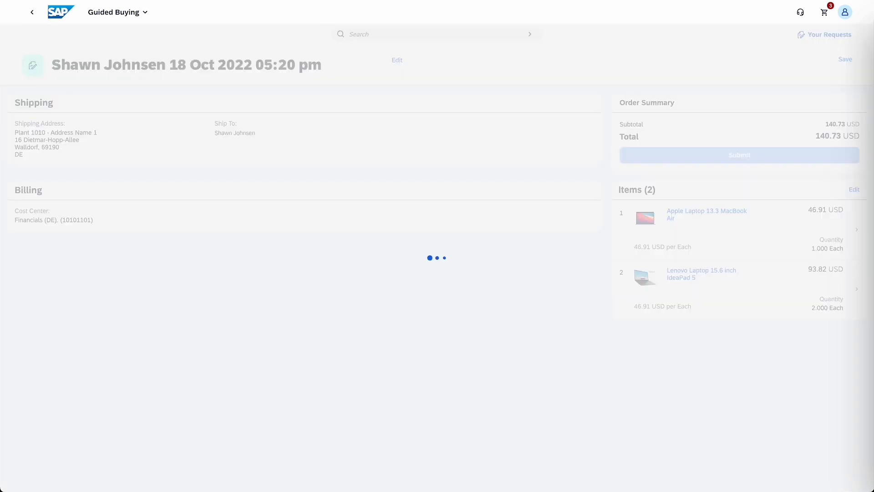
{"action": "left_click", "coordinate": [739, 155]}
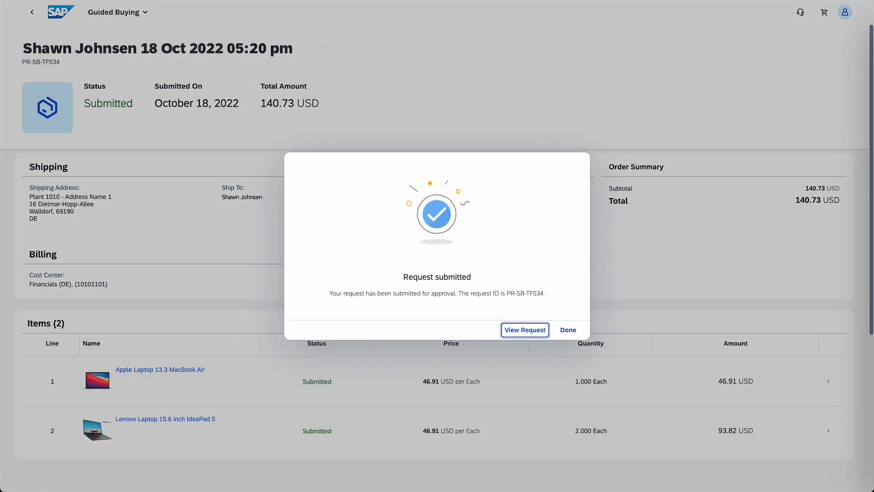
{"action": "left_click", "coordinate": [524, 329]}
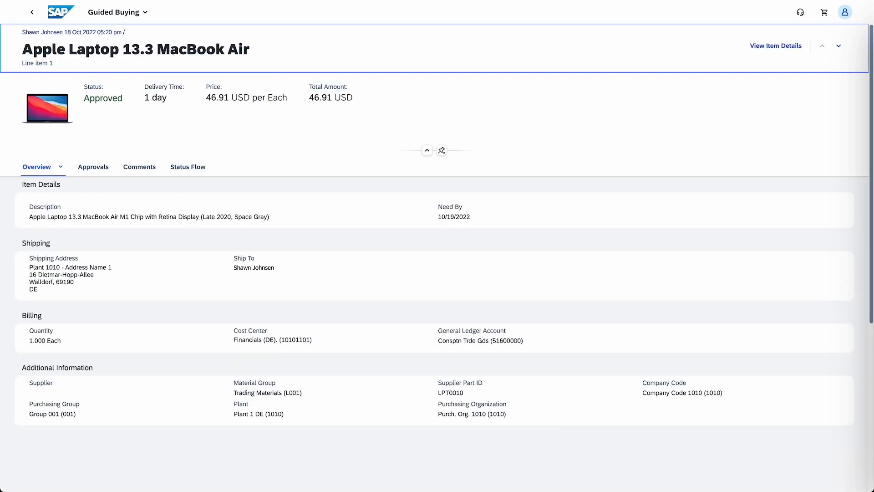
Step: Show the Approvals workflow for the MacBook Air line item, confirming auto-approval
{"action": "left_click", "coordinate": [93, 167]}
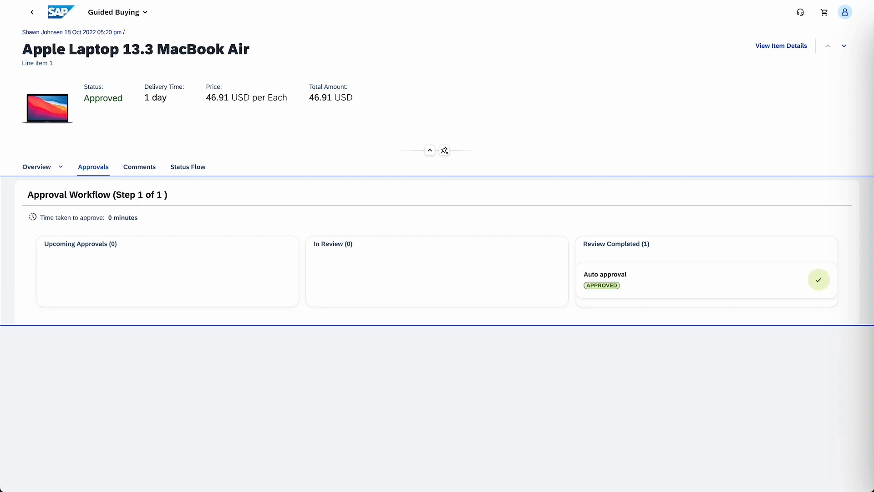
{"action": "left_click", "coordinate": [187, 166]}
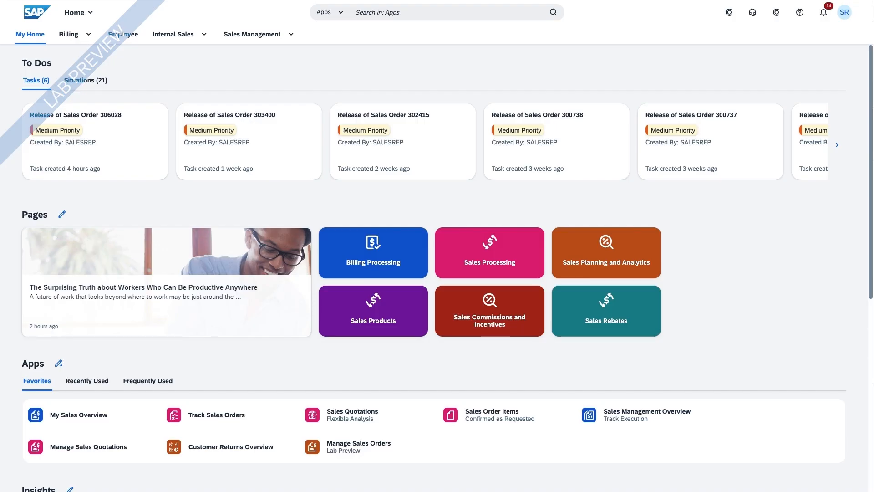
{"action": "mouse_move", "coordinate": [360, 446]}
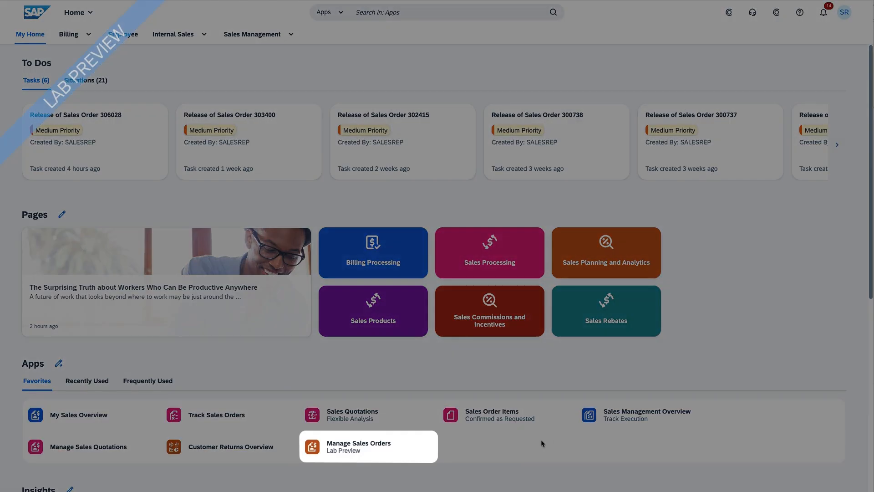
Step: Create a new sales order from the Manage Sales Orders app on My Home
{"action": "left_click", "coordinate": [358, 447]}
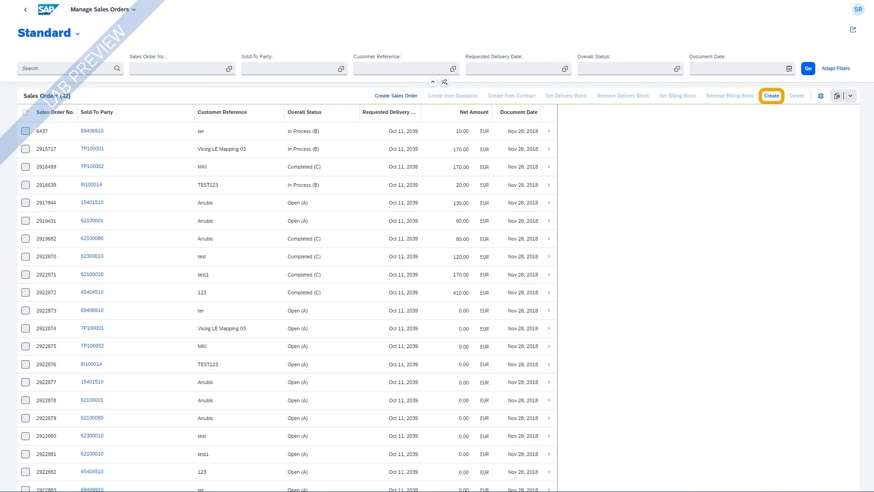
{"action": "left_click", "coordinate": [771, 95]}
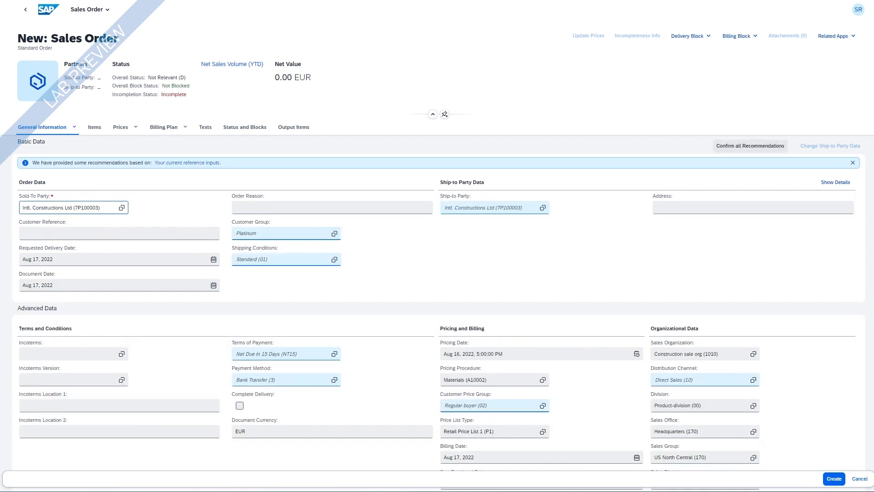
Step: Set the ship-to party to Comércio de materiais de construção and confirm all recommended order data
{"action": "left_click", "coordinate": [493, 208]}
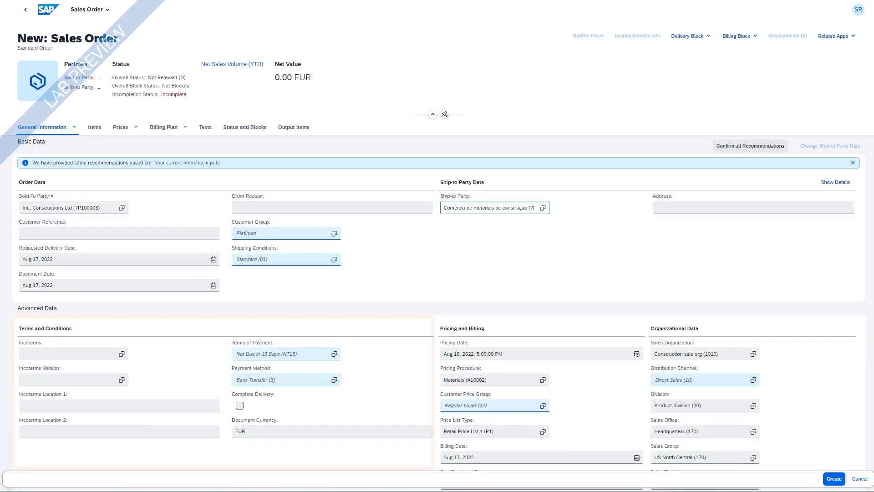
{"action": "left_click", "coordinate": [750, 146]}
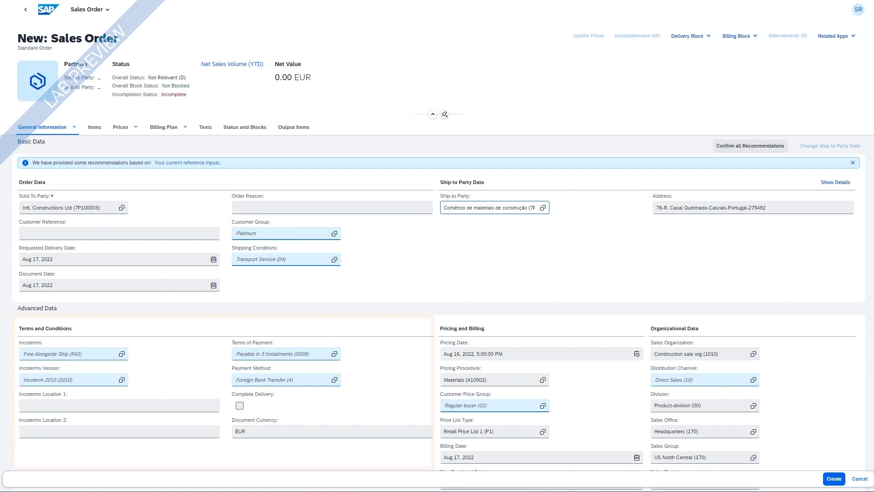
{"action": "left_click", "coordinate": [752, 208]}
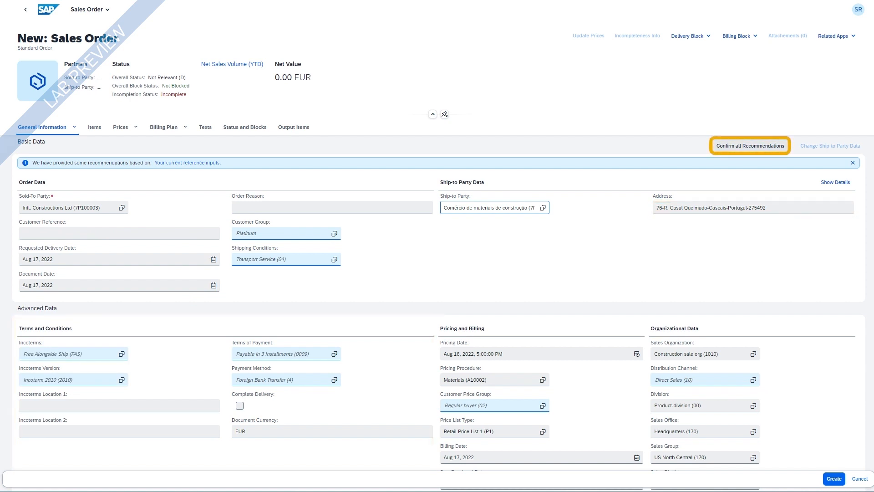
{"action": "left_click", "coordinate": [750, 146]}
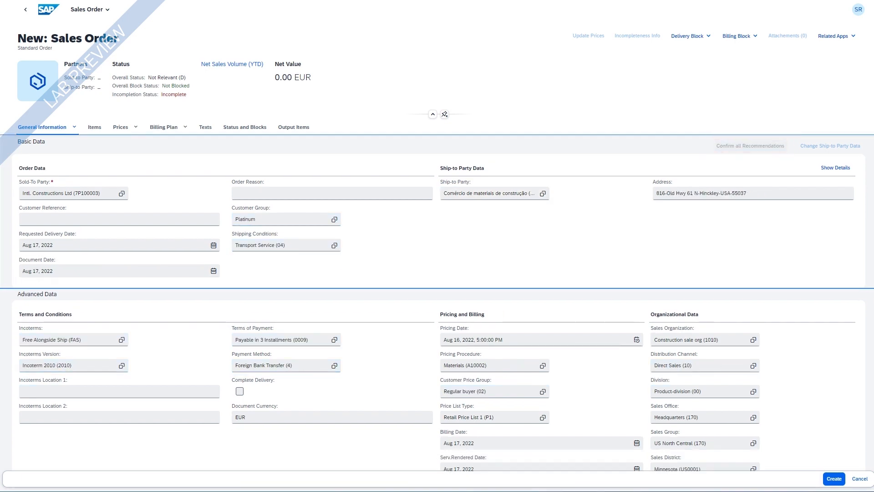
{"action": "left_click", "coordinate": [833, 479]}
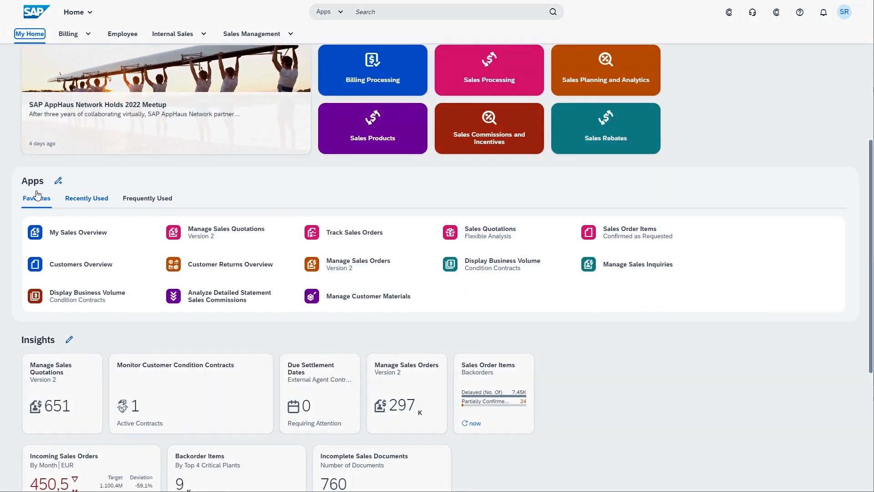
{"action": "scroll", "scroll_direction": "up", "scroll_amount": 3}
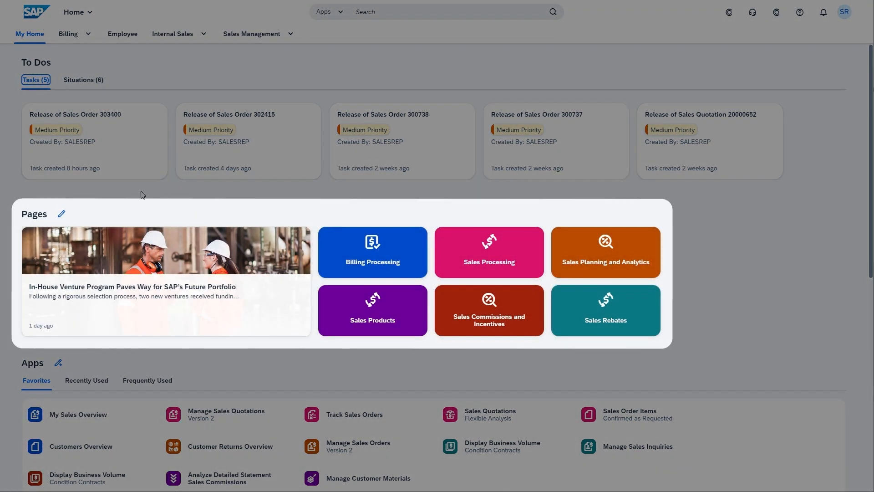
{"action": "left_click", "coordinate": [372, 252]}
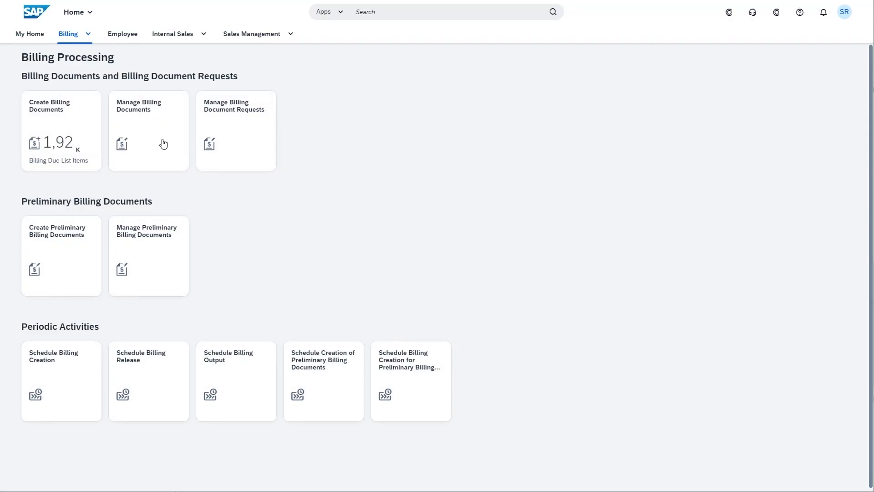
{"action": "left_click", "coordinate": [30, 34]}
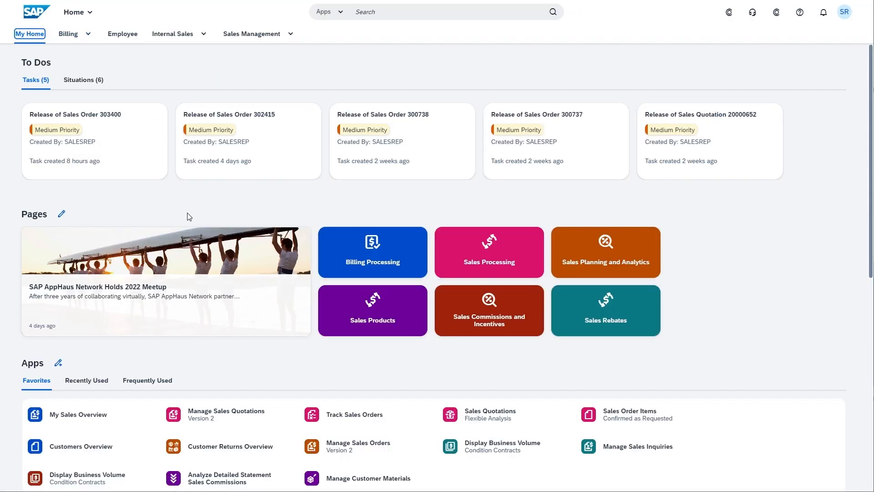
{"action": "scroll", "scroll_direction": "down", "scroll_amount": 3}
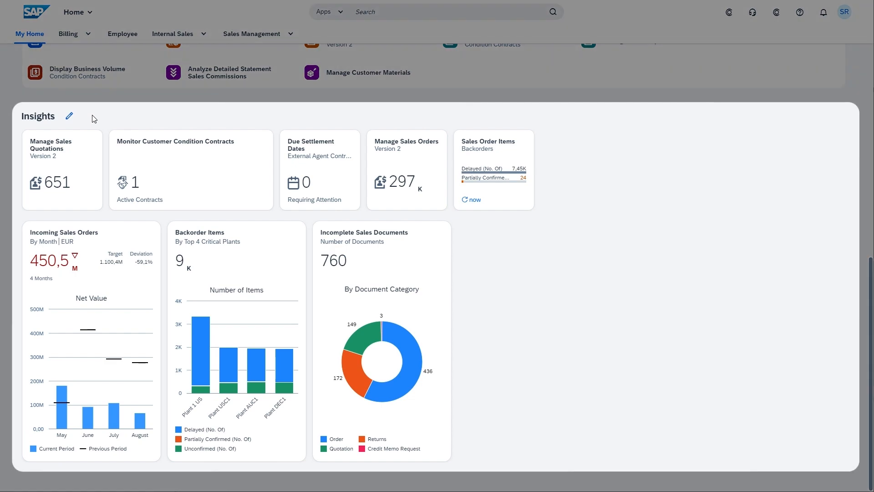
{"action": "scroll", "scroll_direction": "up", "scroll_amount": 3}
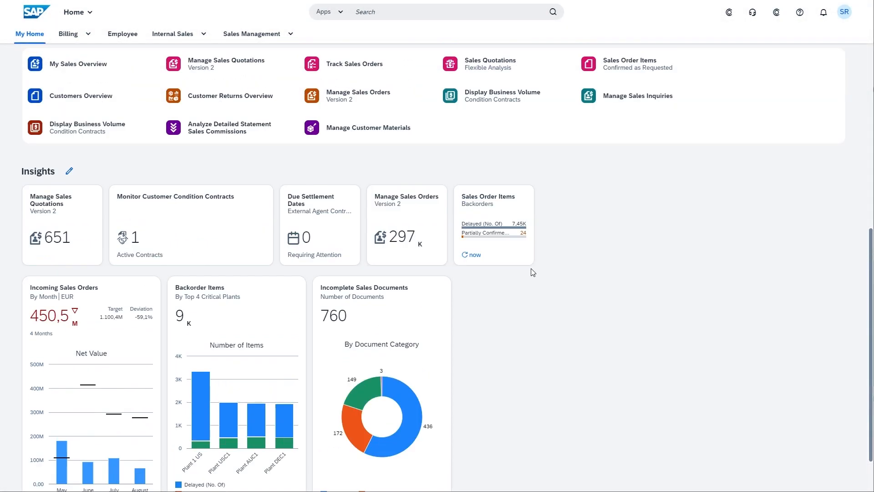
{"action": "scroll", "scroll_direction": "up", "scroll_amount": 3}
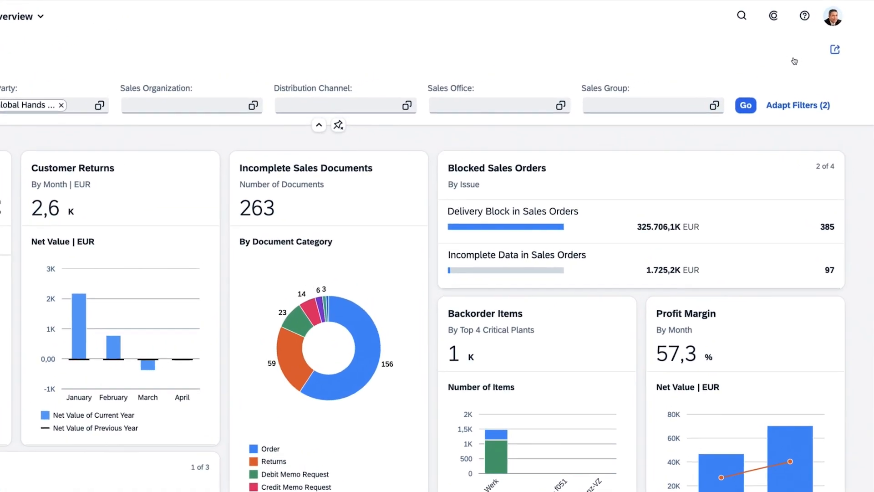
Step: Share the Sales Management Overview to Microsoft Teams with the blocked sales orders note
{"action": "left_click", "coordinate": [835, 49]}
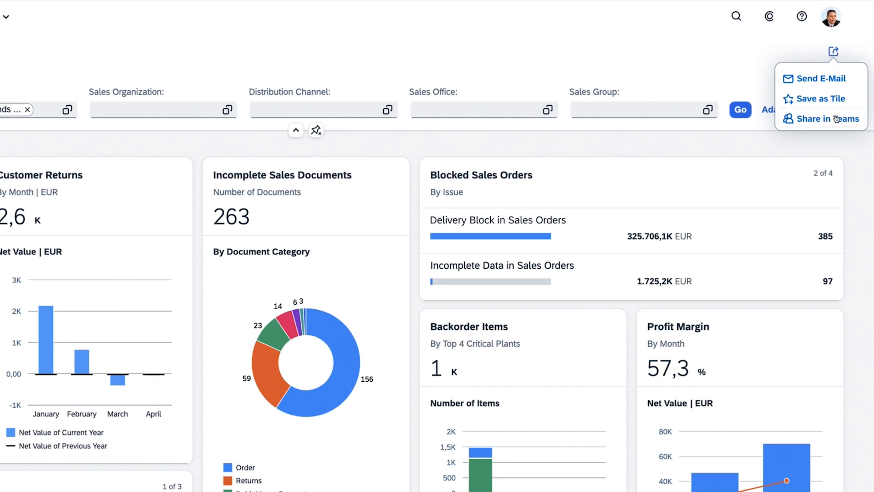
{"action": "left_click", "coordinate": [826, 119]}
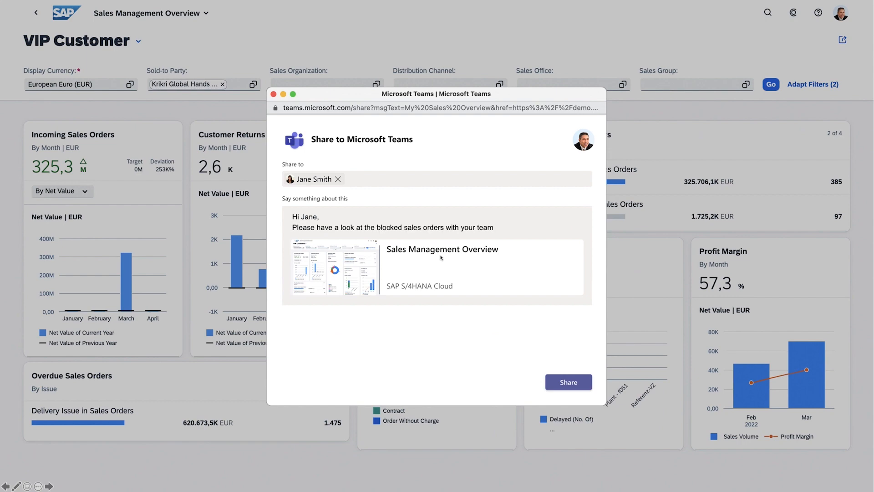
{"action": "left_click", "coordinate": [568, 382]}
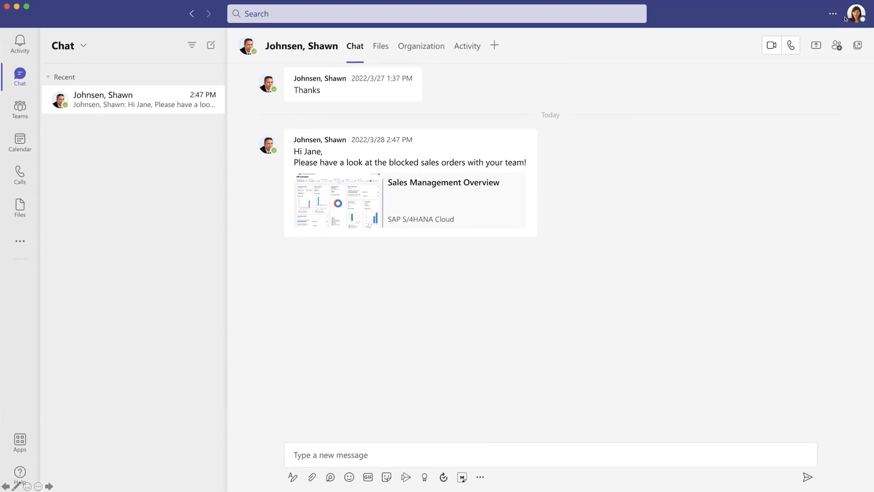
Step: View the Teams chat containing the shared Sales Management Overview card
{"action": "left_click", "coordinate": [337, 201]}
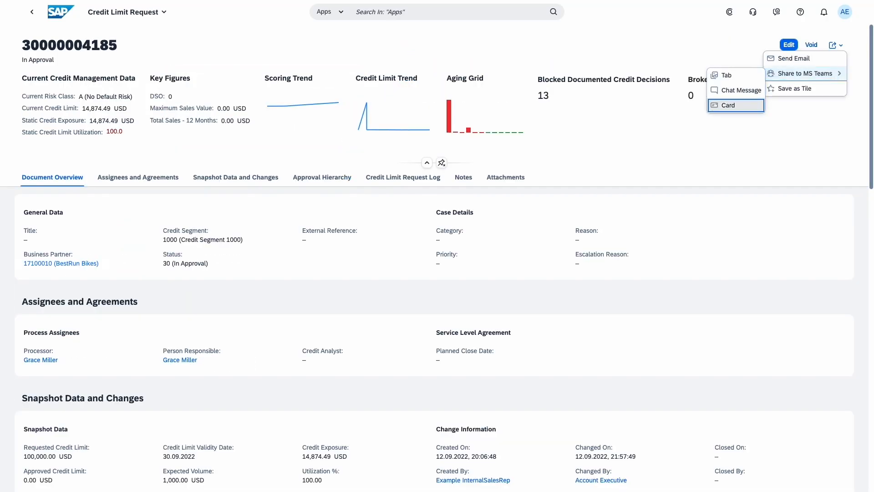
{"action": "left_click", "coordinate": [728, 104]}
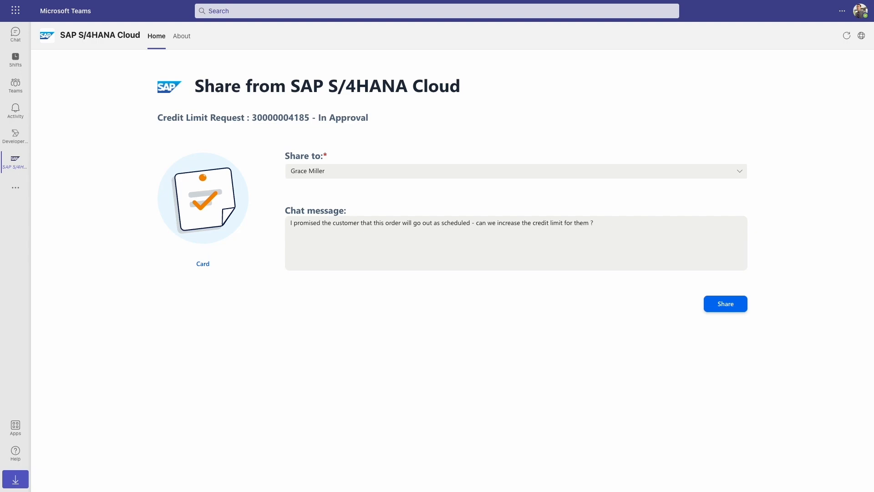
{"action": "left_click", "coordinate": [726, 303]}
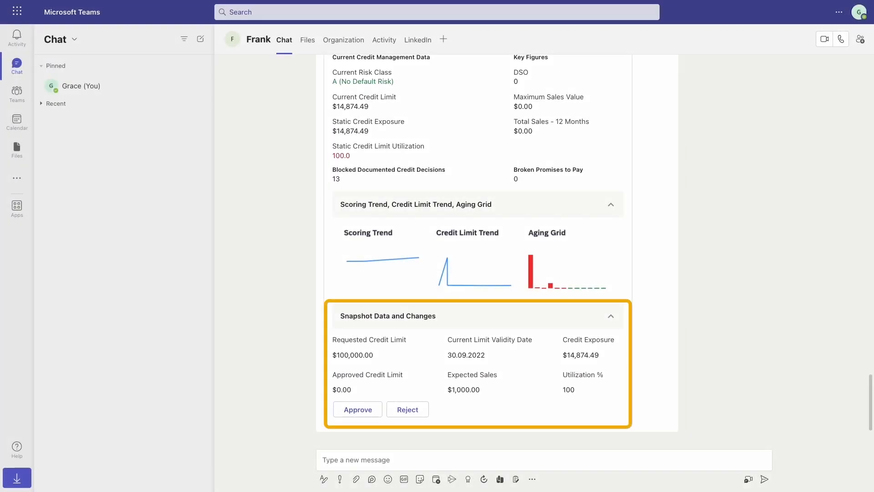
{"action": "scroll", "scroll_direction": "up", "scroll_amount": 3}
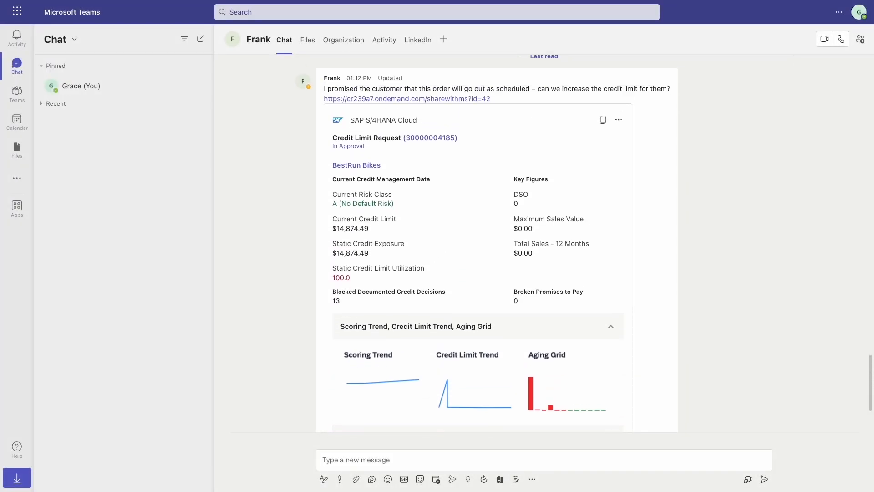